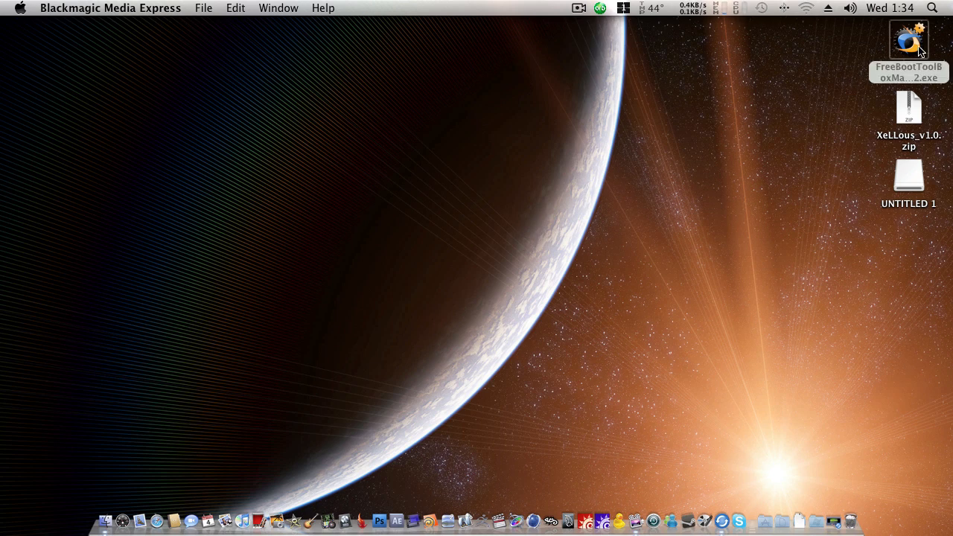
Step: Check the XeLLous zip and the UNTITLED 1 drive contents in Finder
{"action": "left_click", "coordinate": [908, 39]}
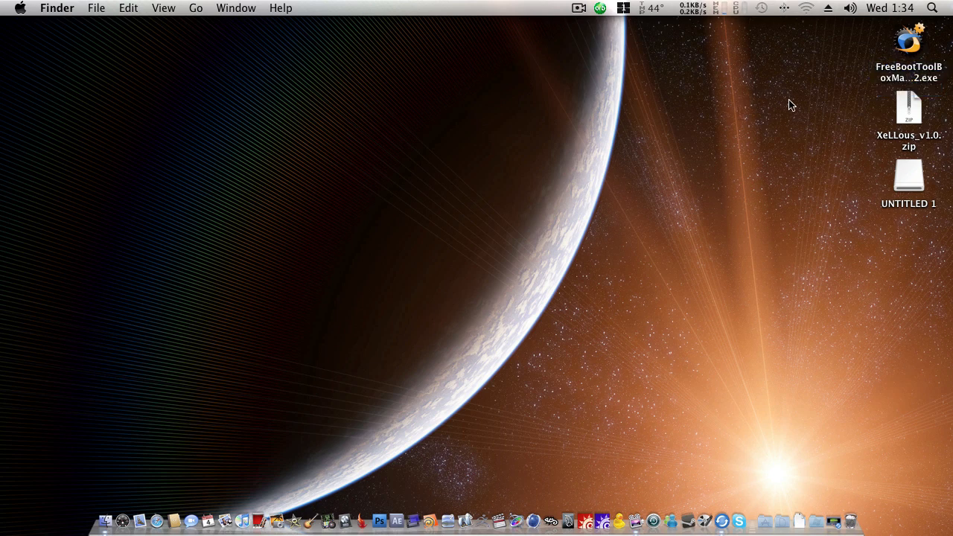
{"action": "left_click", "coordinate": [908, 107]}
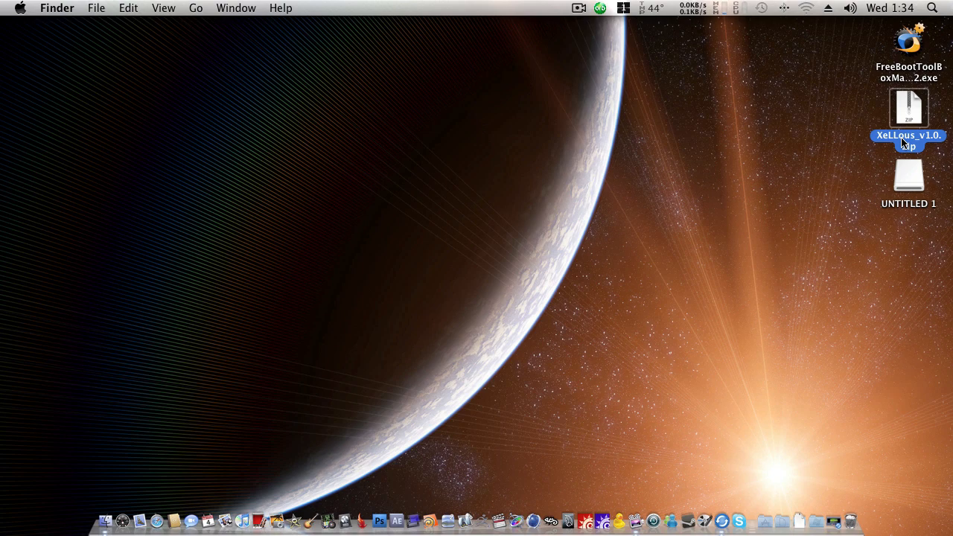
{"action": "double_click", "coordinate": [907, 177]}
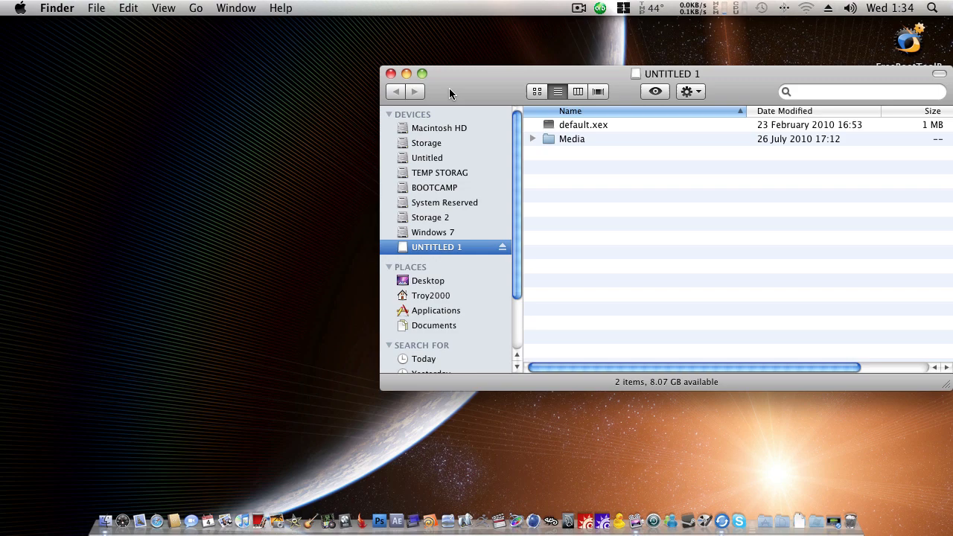
{"action": "left_click", "coordinate": [392, 74]}
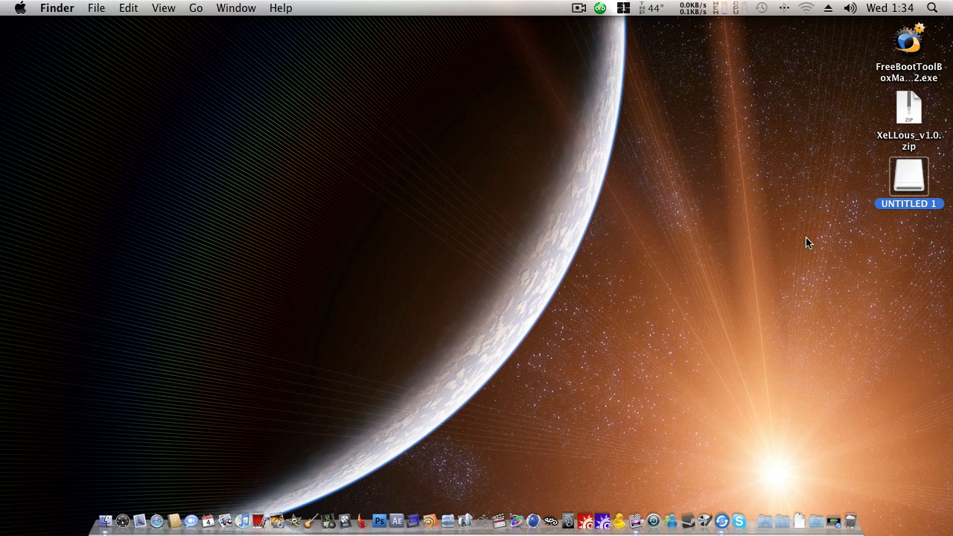
{"action": "left_click", "coordinate": [831, 520]}
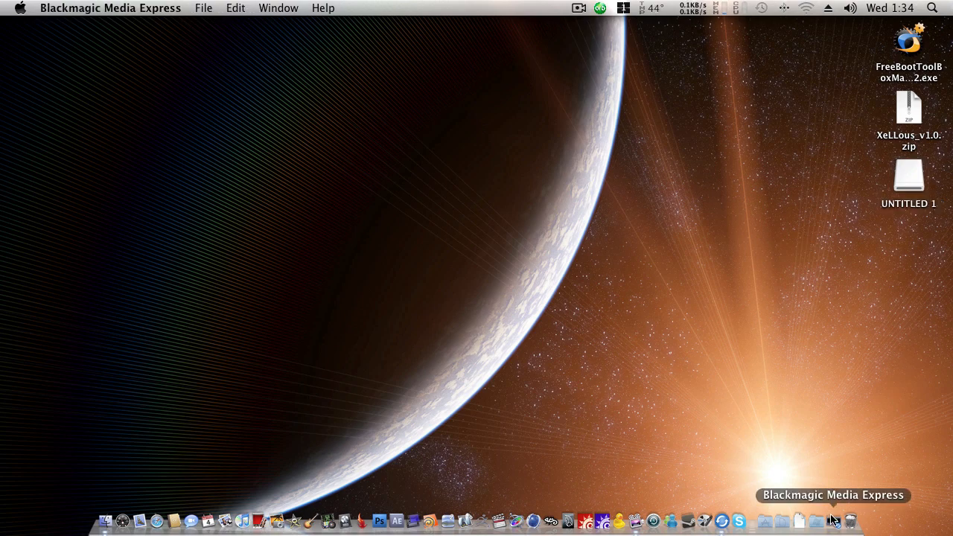
{"action": "left_click", "coordinate": [831, 520]}
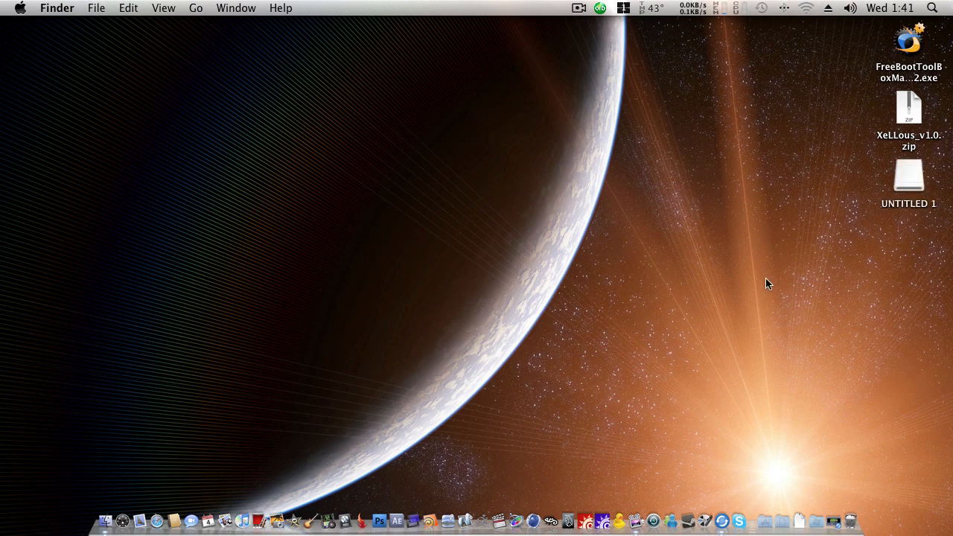
{"action": "left_click", "coordinate": [908, 176]}
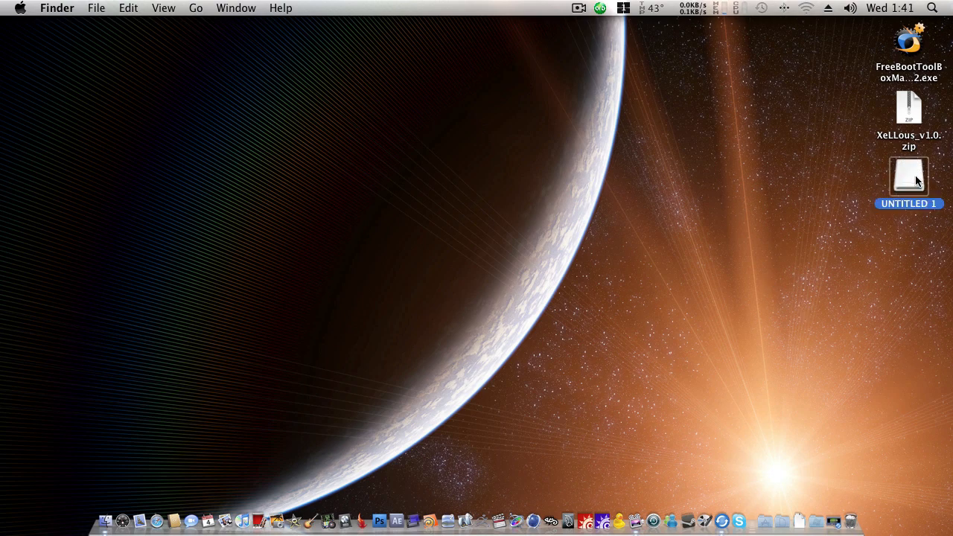
{"action": "double_click", "coordinate": [908, 176]}
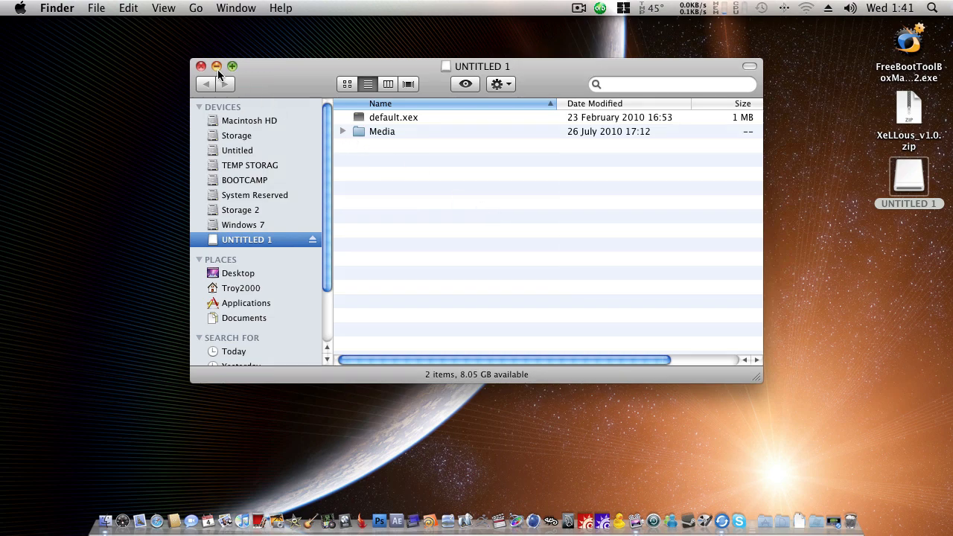
{"action": "left_click", "coordinate": [201, 67]}
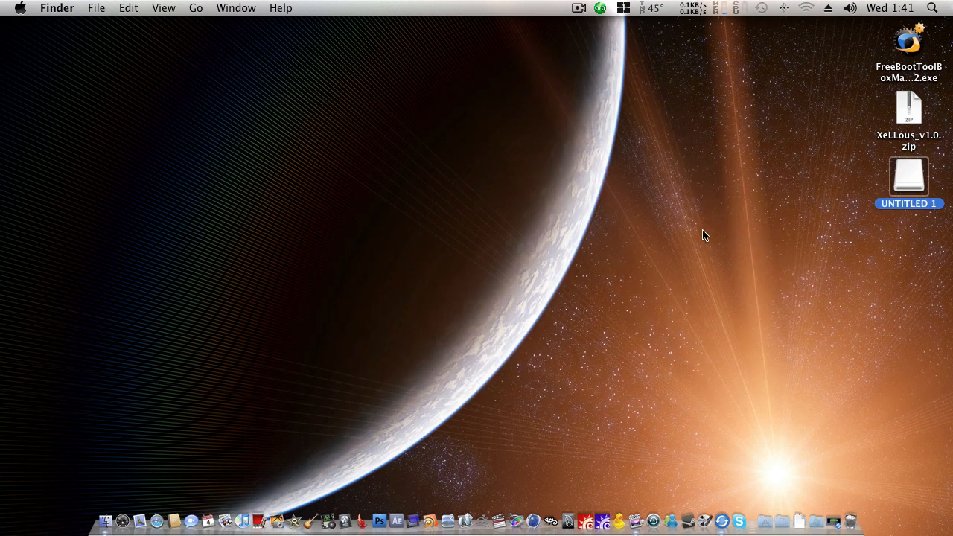
{"action": "left_click", "coordinate": [767, 268]}
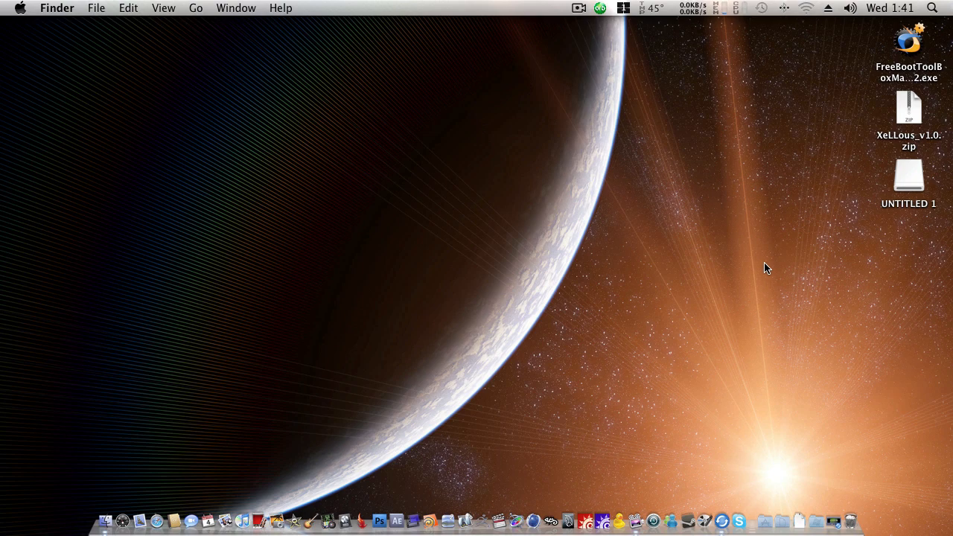
{"action": "mouse_move", "coordinate": [755, 270]}
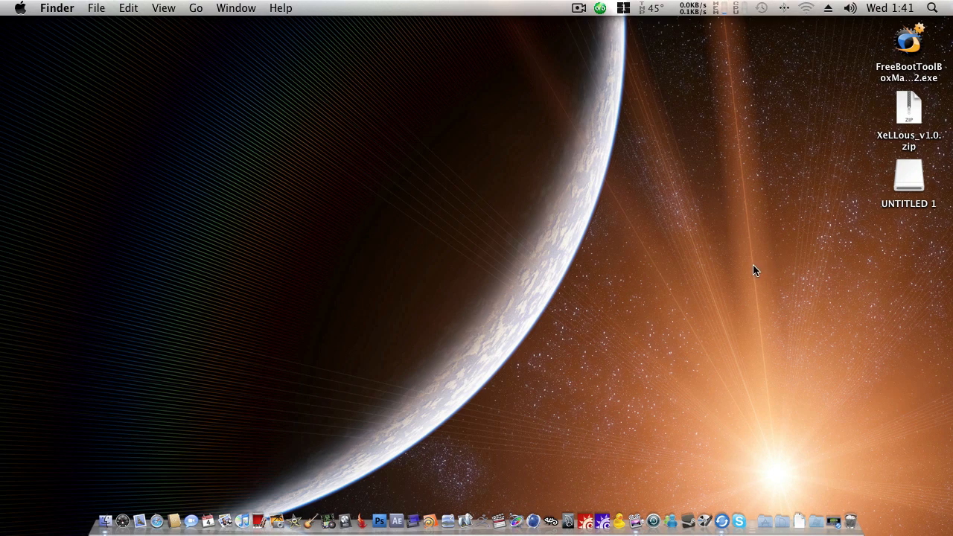
Step: Unzip XeLLous_v1.0 and move xell-2f.bin out onto the desktop
{"action": "right_click", "coordinate": [907, 115]}
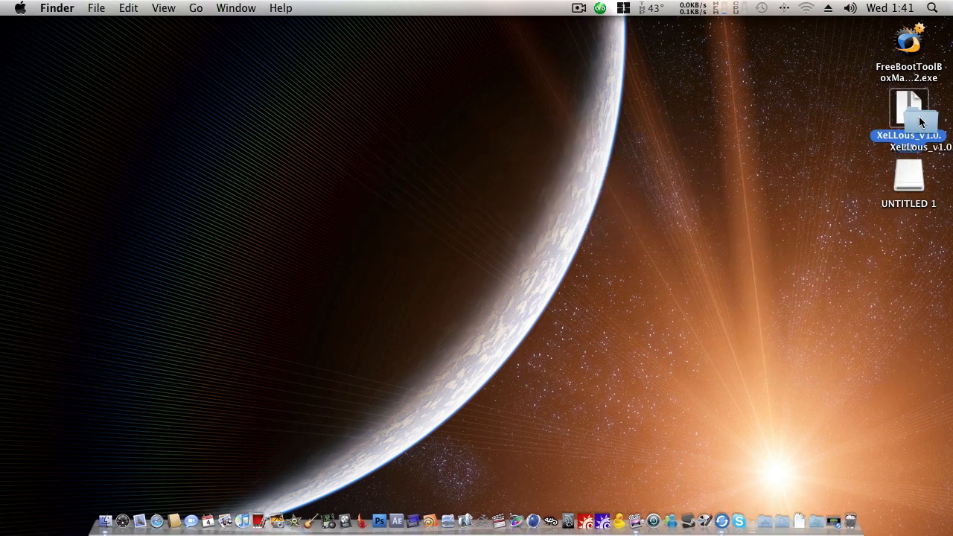
{"action": "double_click", "coordinate": [908, 119]}
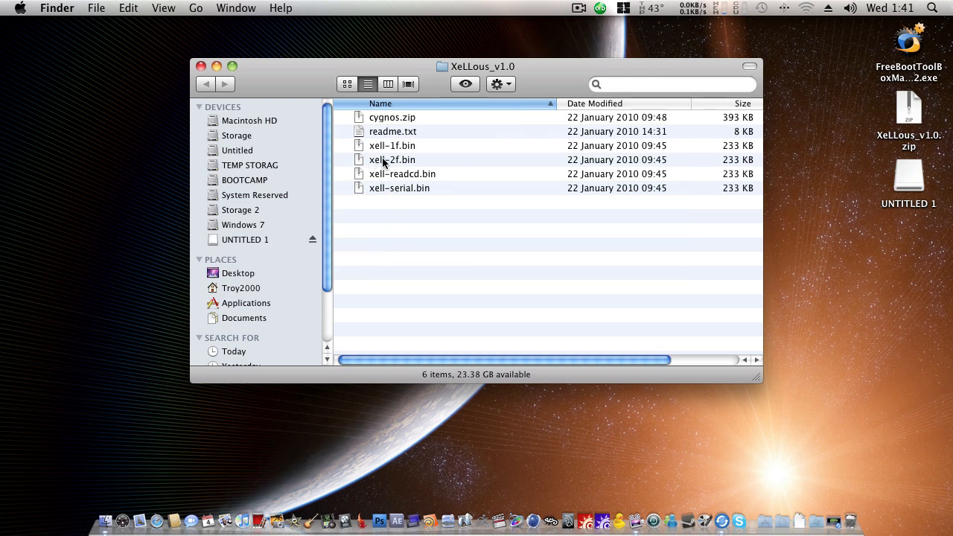
{"action": "mouse_move", "coordinate": [442, 162]}
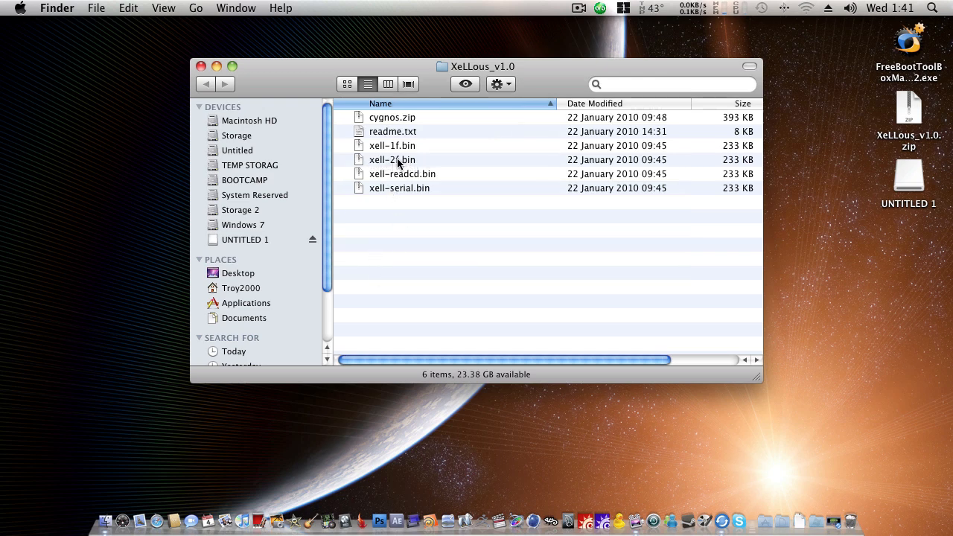
{"action": "left_click_drag", "start_coordinate": [392, 159], "coordinate": [847, 361]}
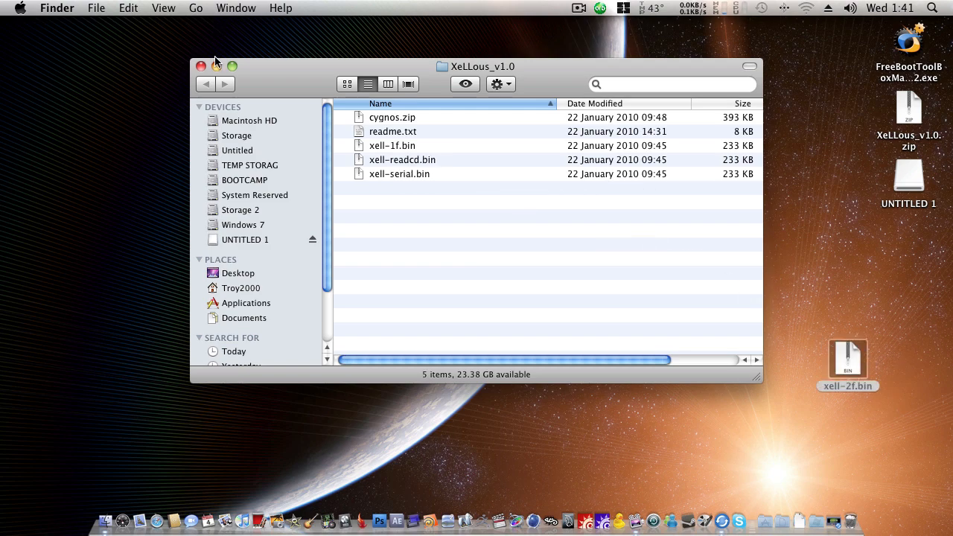
{"action": "left_click", "coordinate": [200, 66]}
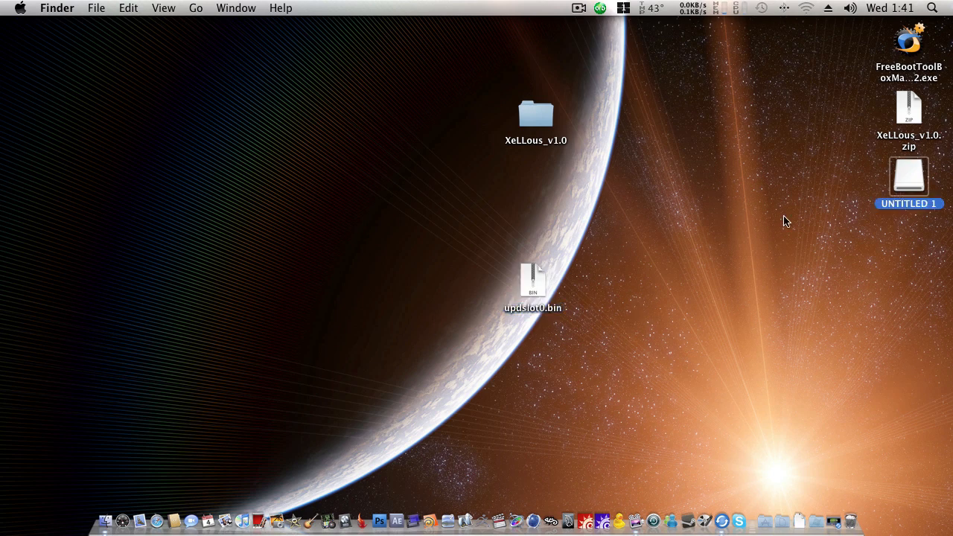
Step: Copy the renamed updslot0.bin onto the UNTITLED 1 drive
{"action": "double_click", "coordinate": [908, 177]}
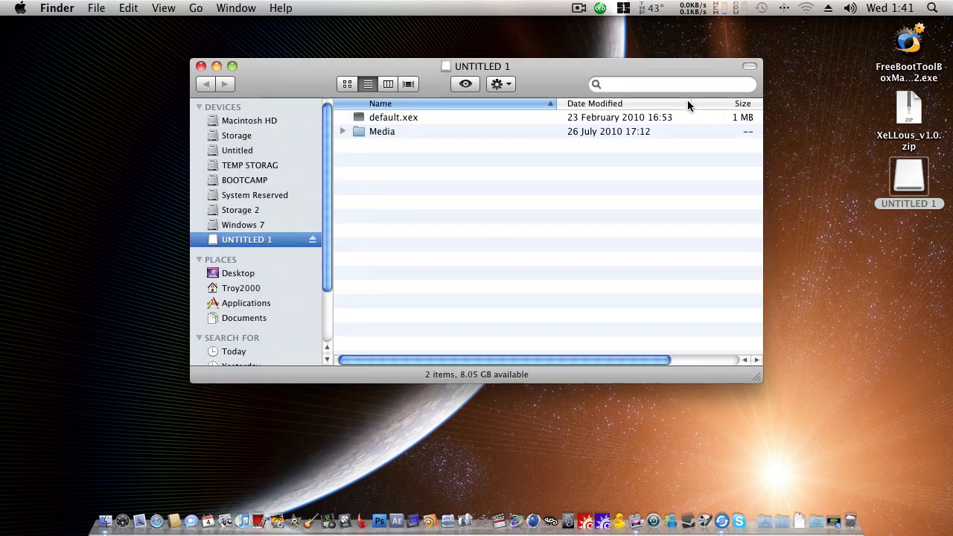
{"action": "left_click_drag", "start_coordinate": [483, 66], "coordinate": [247, 199]}
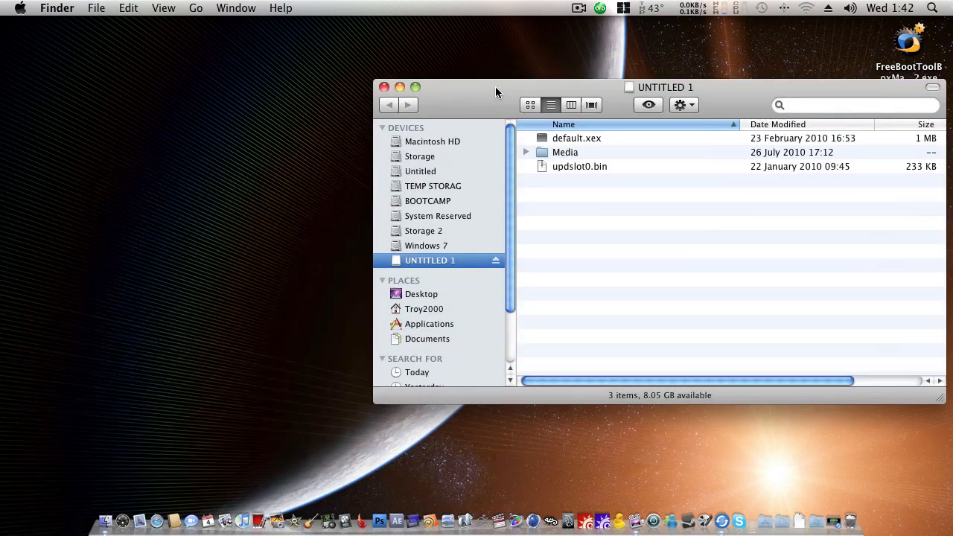
{"action": "left_click", "coordinate": [385, 87]}
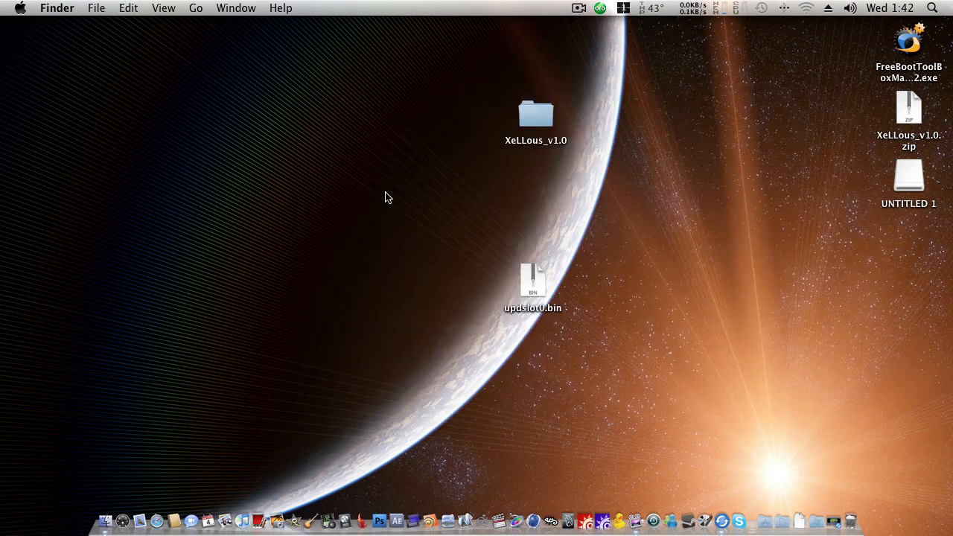
{"action": "mouse_move", "coordinate": [823, 507]}
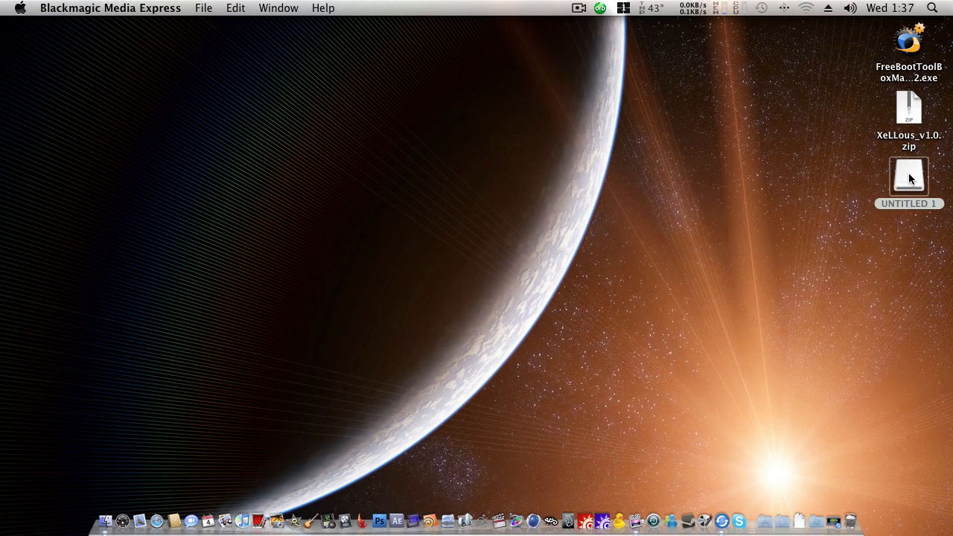
{"action": "double_click", "coordinate": [908, 176]}
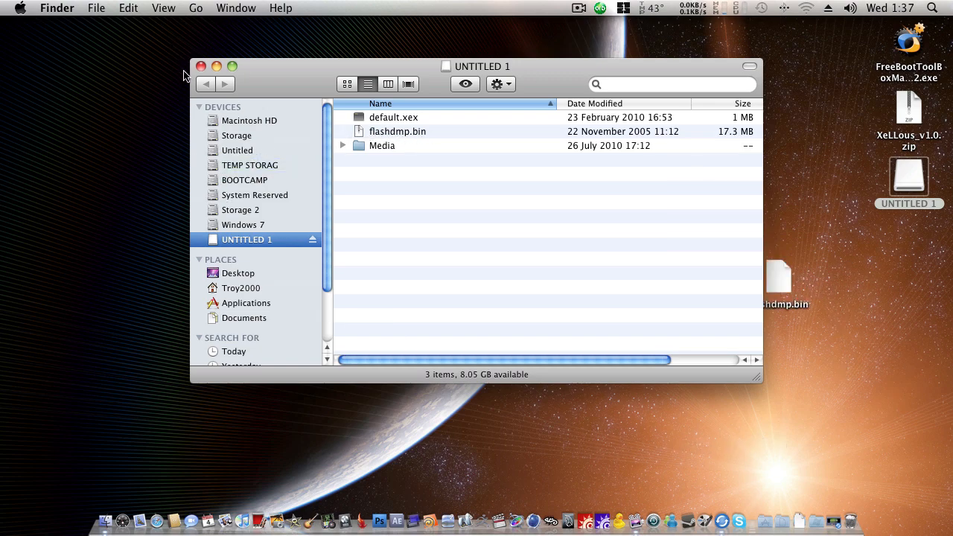
Step: Close the UNTITLED 1 drive window after copying flashdmp.bin
{"action": "left_click", "coordinate": [201, 67]}
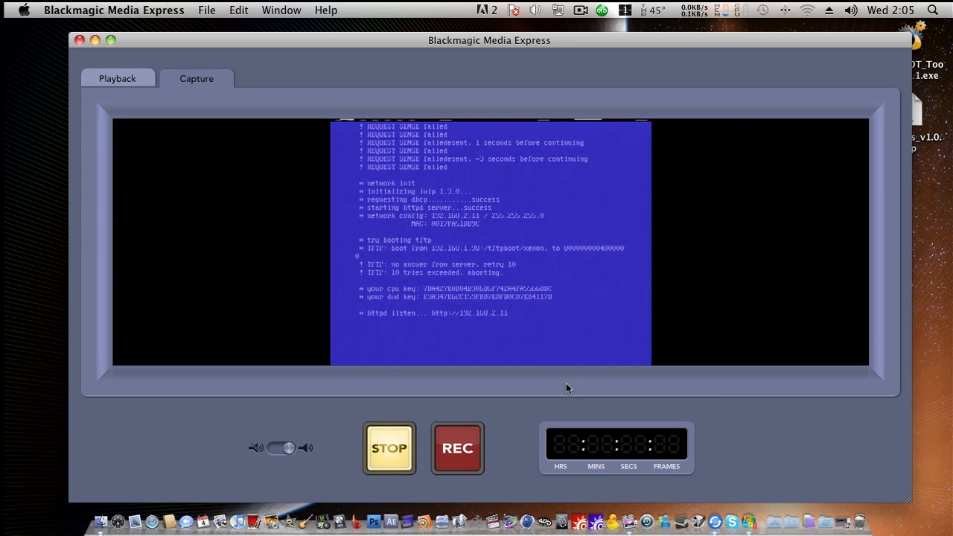
{"action": "mouse_move", "coordinate": [423, 293]}
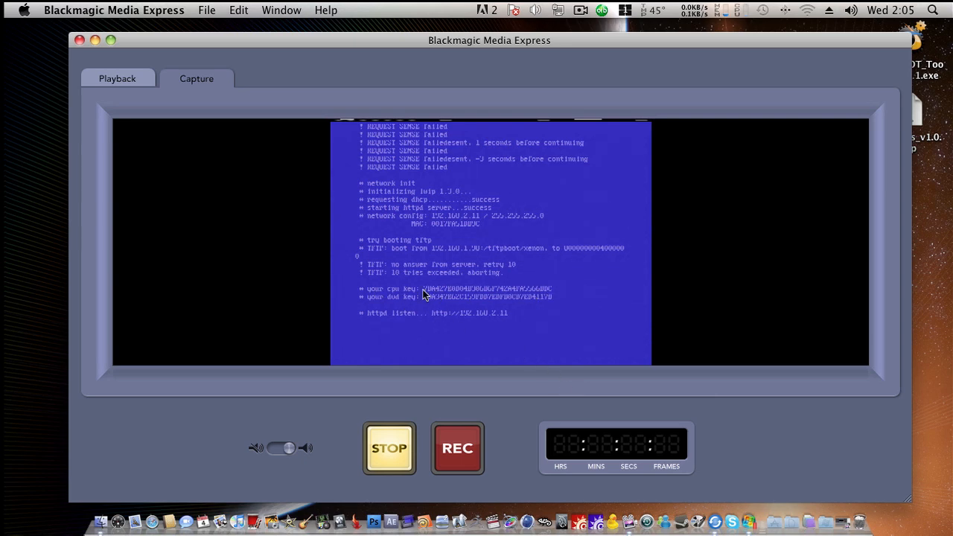
{"action": "mouse_move", "coordinate": [428, 321]}
{"action": "type", "text": "192."}
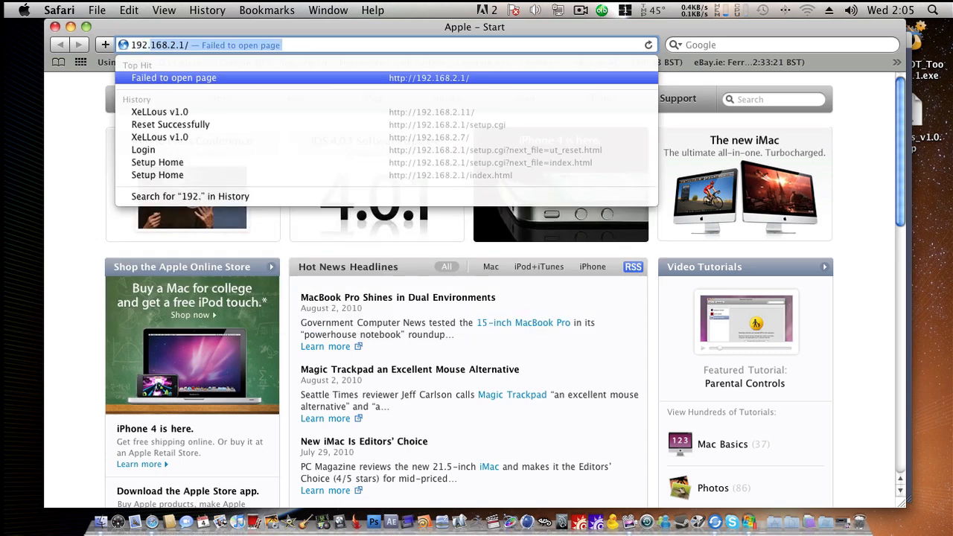
Step: Load 192.168.2.11 in Safari and copy the console's CPU key
{"action": "left_click", "coordinate": [159, 111]}
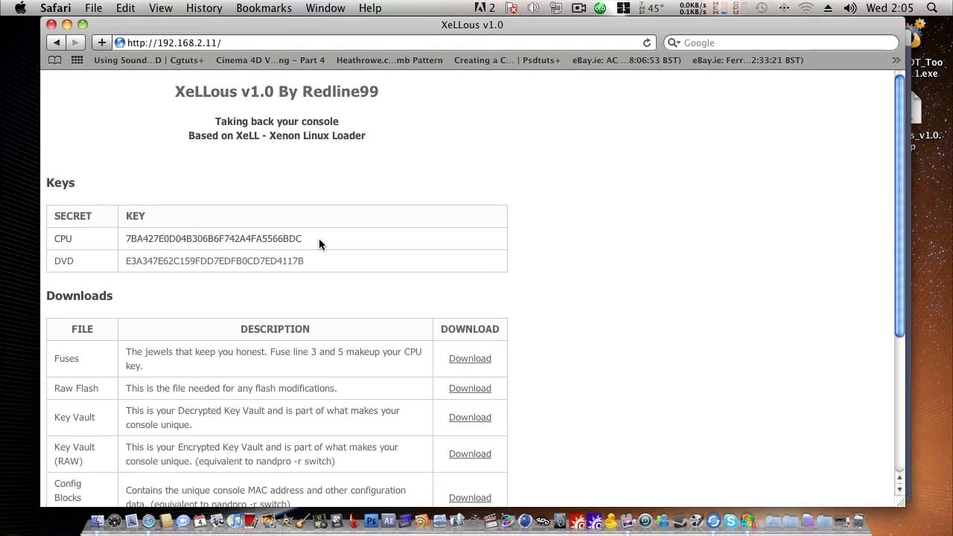
{"action": "right_click", "coordinate": [214, 238]}
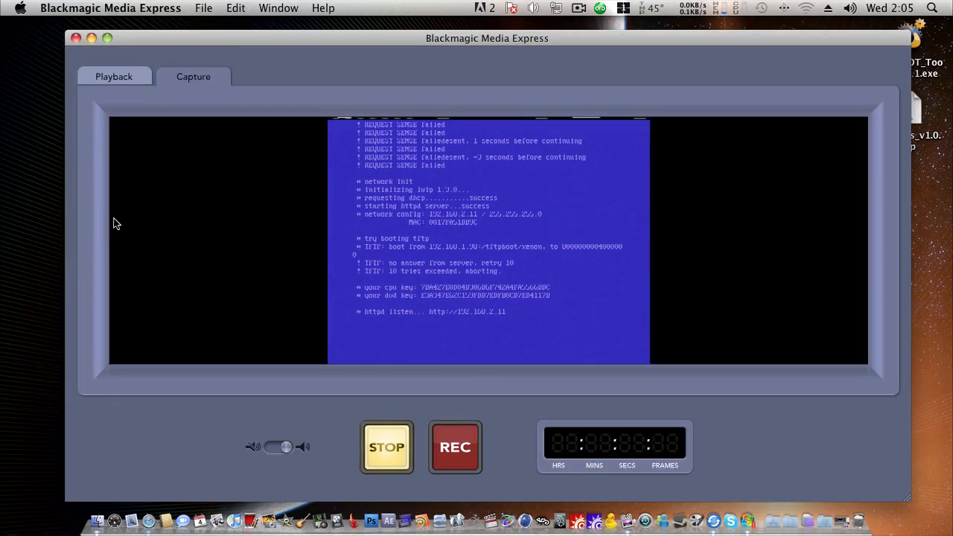
Step: Launch freeBOOT ToolBox Maker, paste the CPU key, and choose updflash.bin as output
{"action": "left_click", "coordinate": [92, 38]}
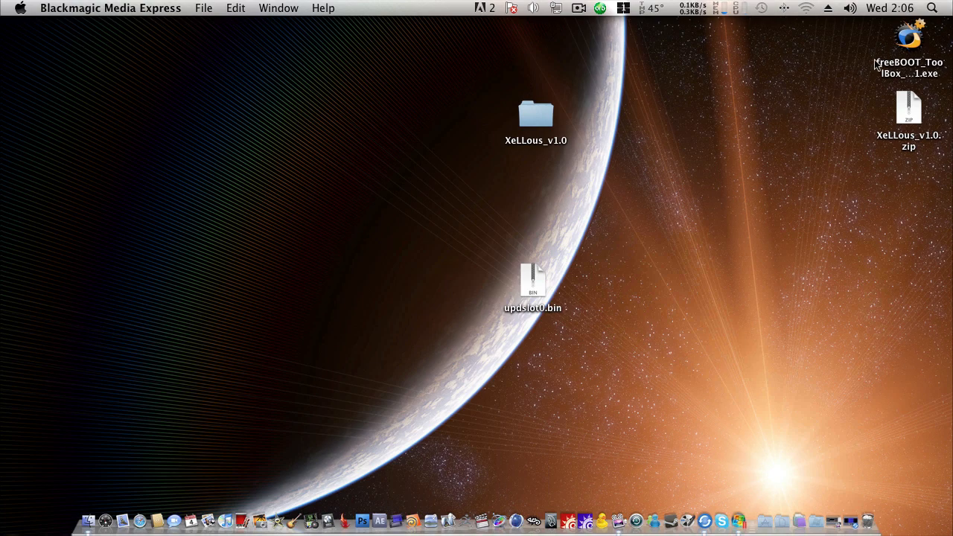
{"action": "double_click", "coordinate": [908, 45]}
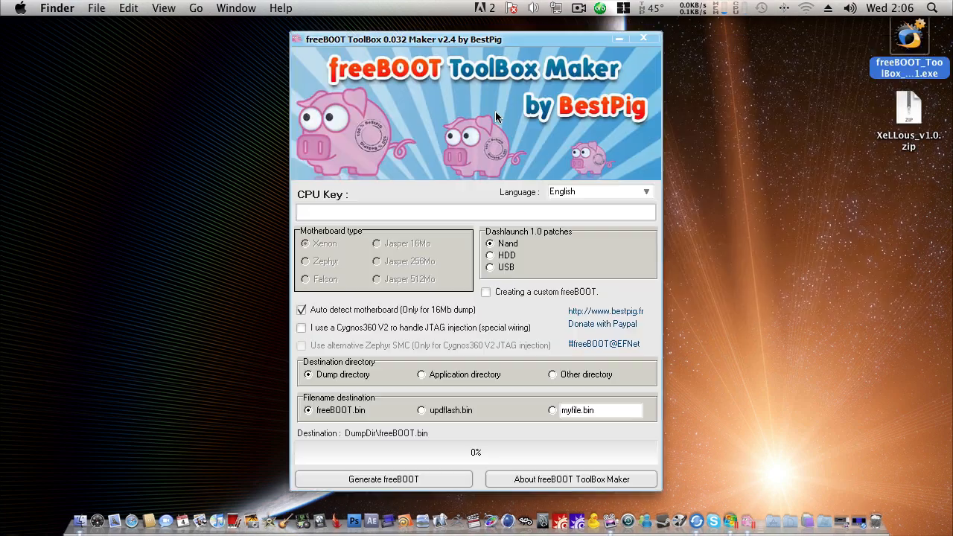
{"action": "right_click", "coordinate": [476, 212]}
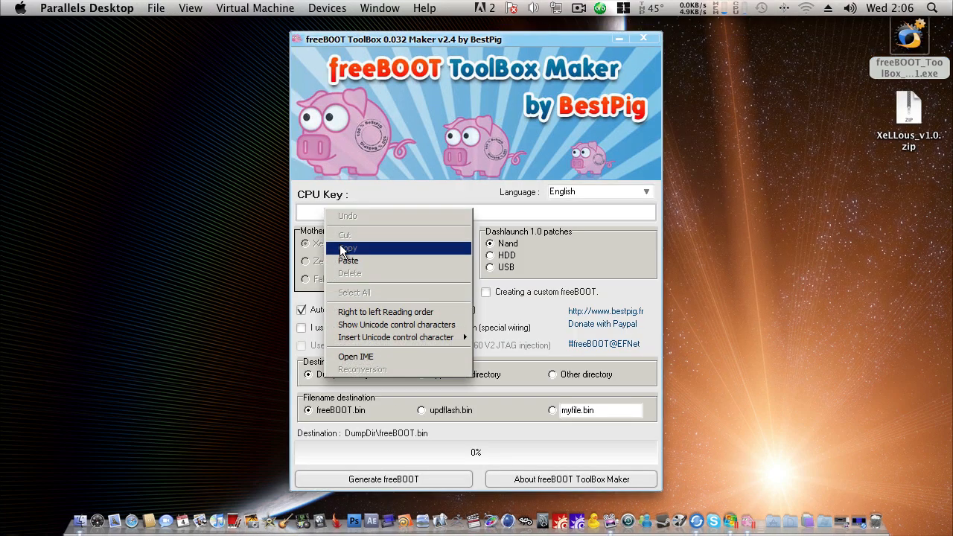
{"action": "left_click", "coordinate": [347, 259]}
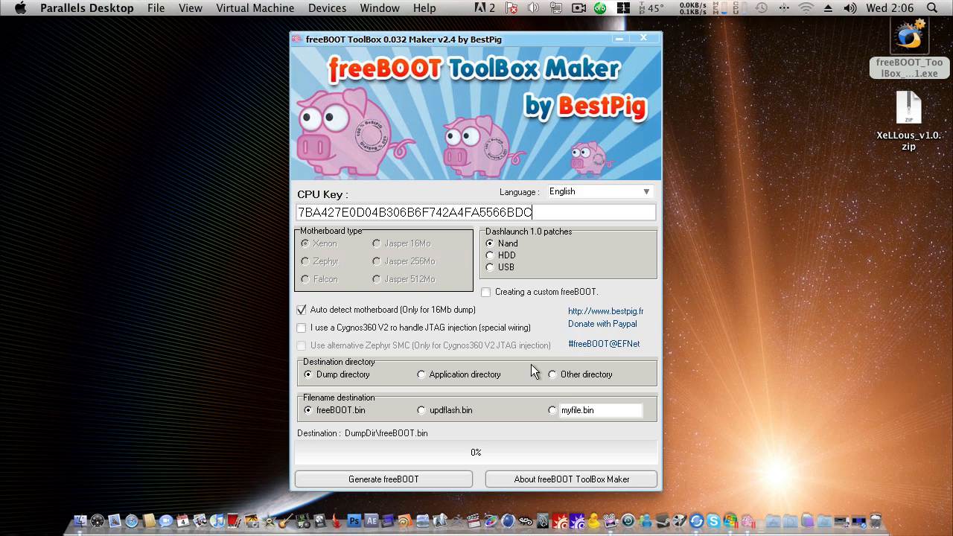
{"action": "mouse_move", "coordinate": [428, 417]}
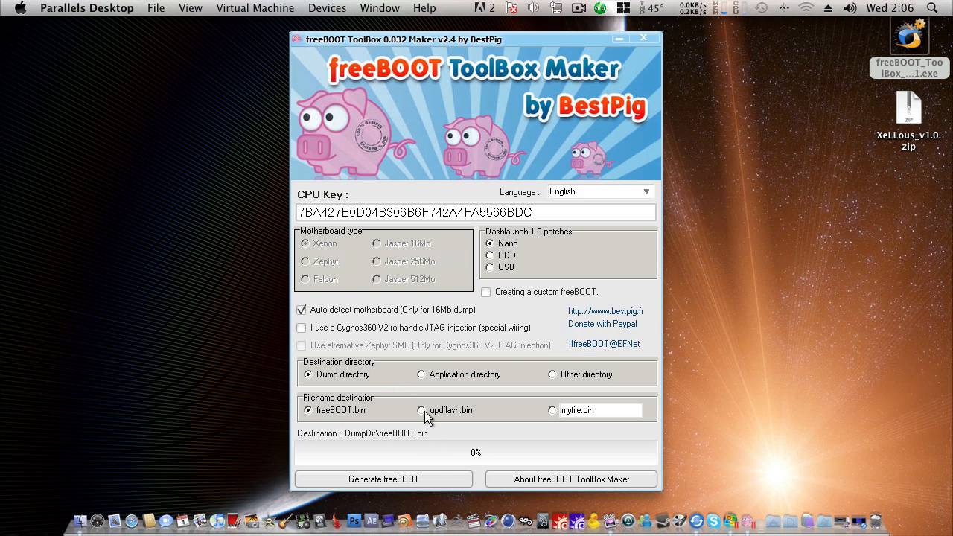
{"action": "left_click", "coordinate": [421, 410]}
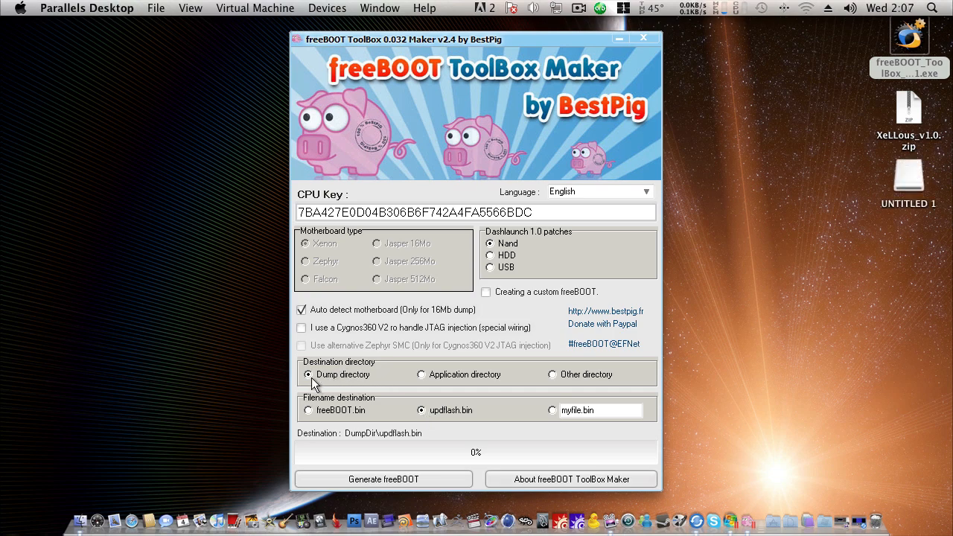
{"action": "mouse_move", "coordinate": [498, 242]}
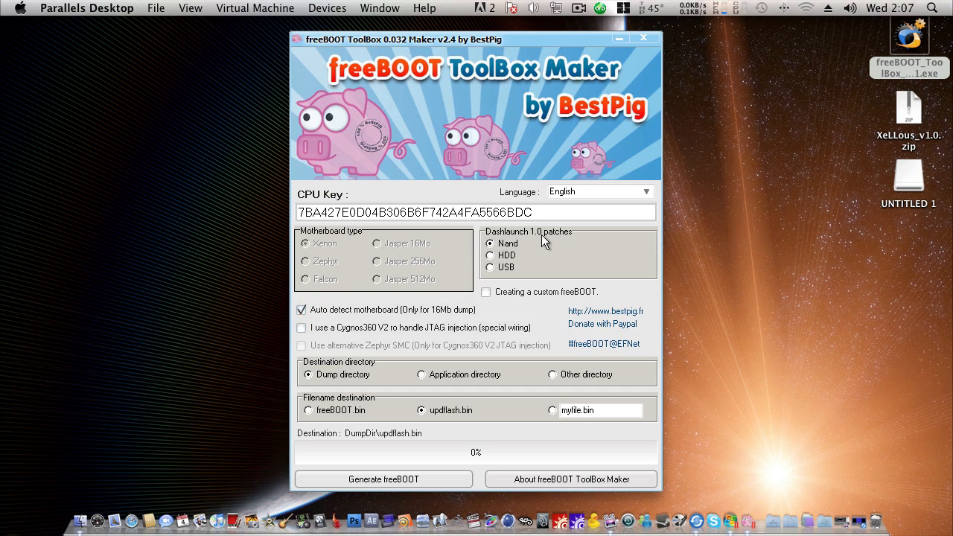
{"action": "mouse_move", "coordinate": [525, 275]}
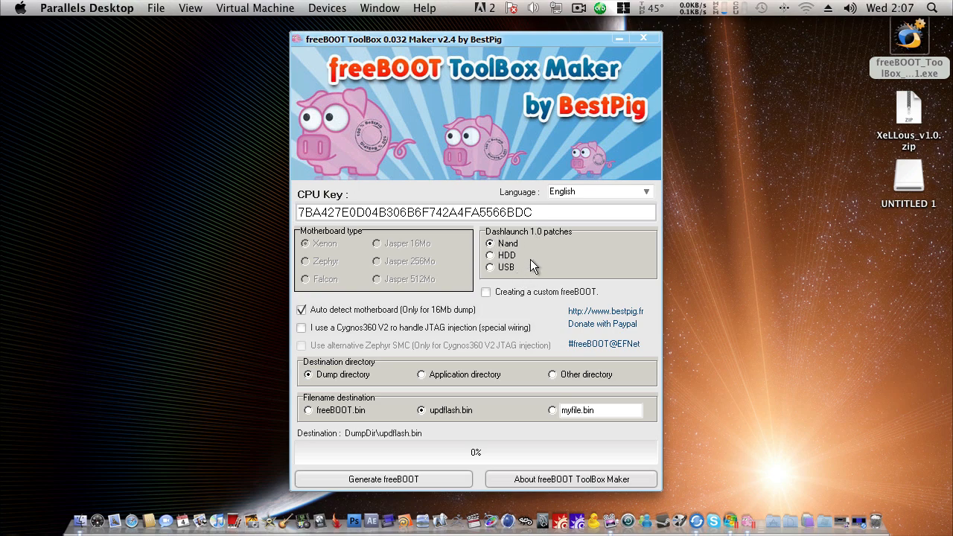
{"action": "mouse_move", "coordinate": [539, 279]}
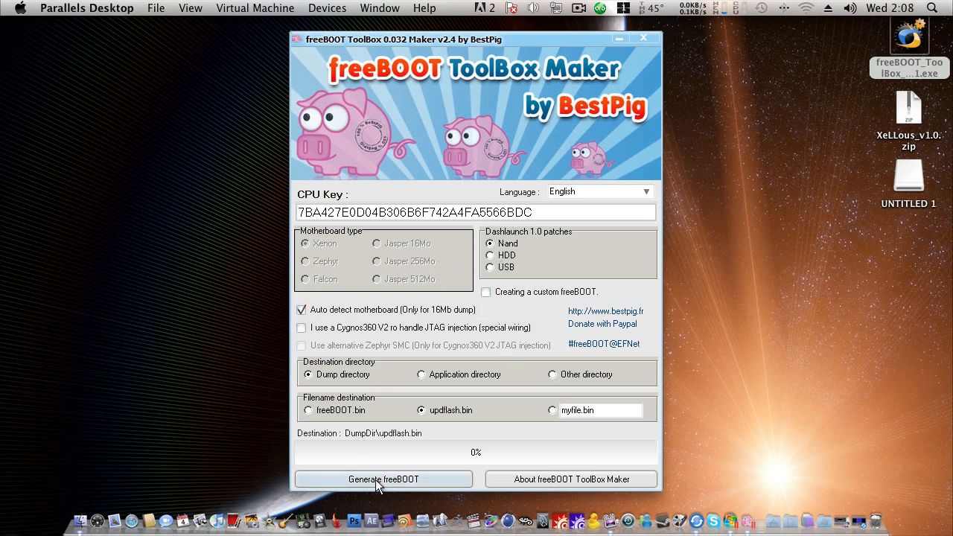
Step: Generate freeBOOT from the xenon dump on UNTITLED 1 (Y:), saving updflash.bin
{"action": "left_click", "coordinate": [383, 479]}
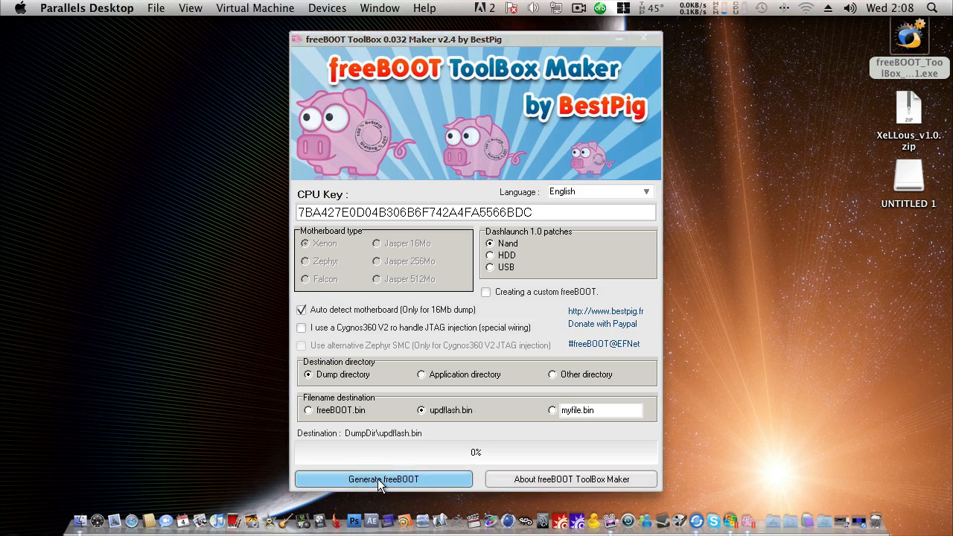
{"action": "left_click", "coordinate": [382, 478]}
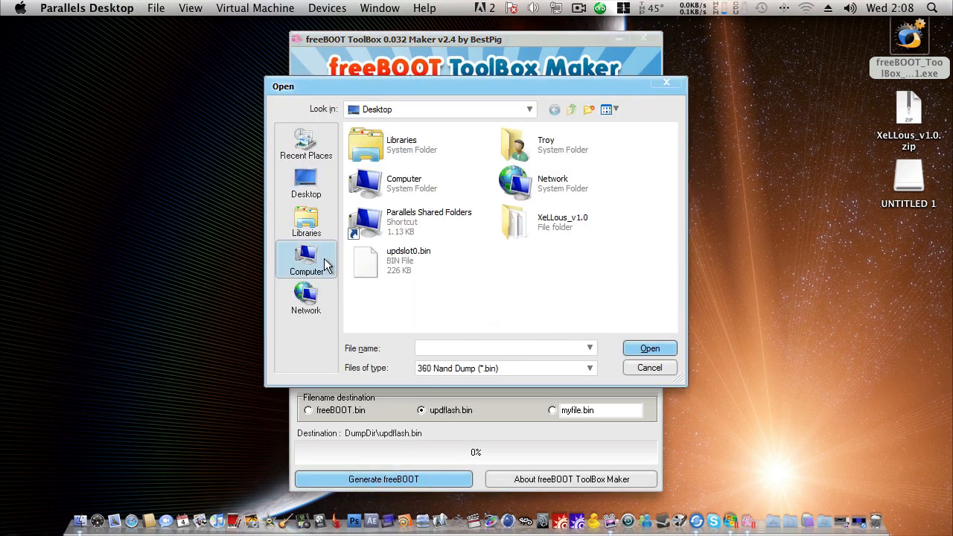
{"action": "left_click", "coordinate": [306, 259]}
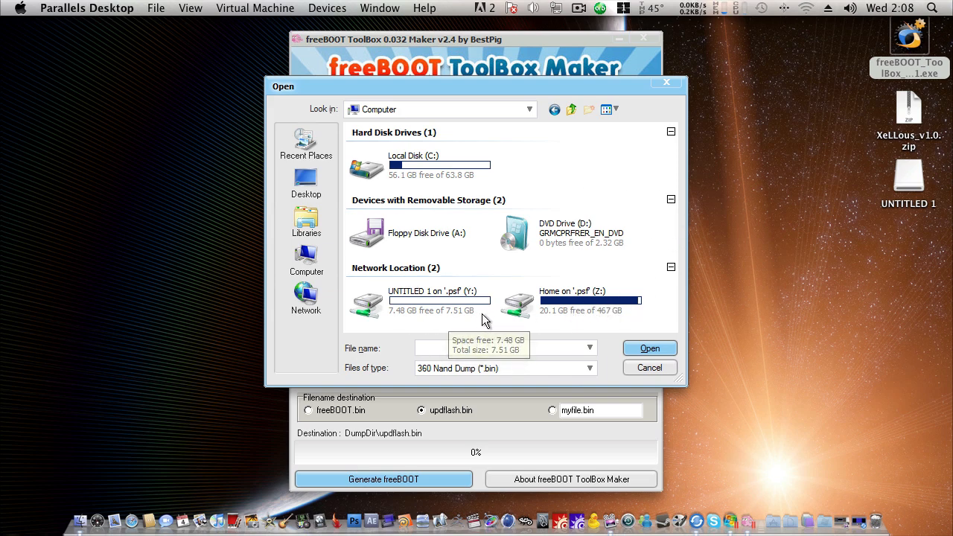
{"action": "double_click", "coordinate": [430, 300]}
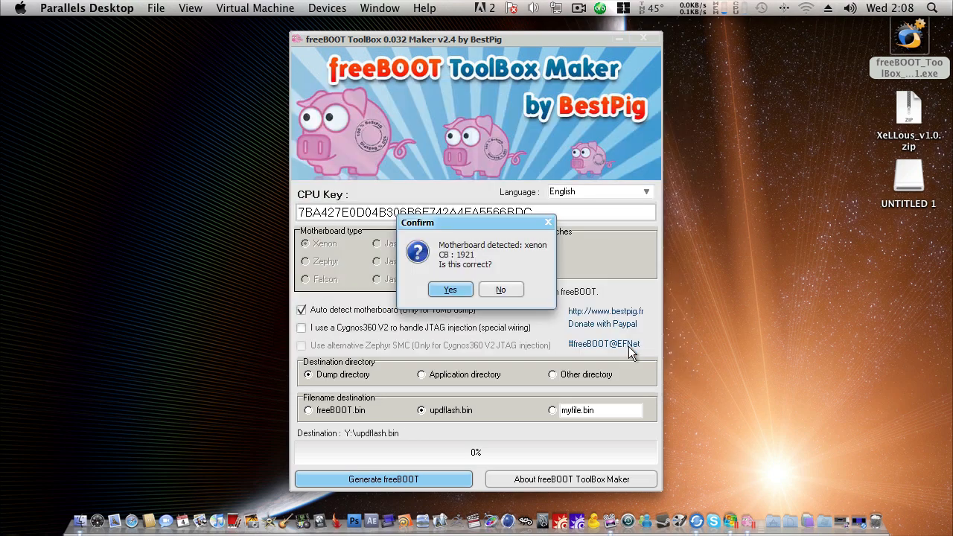
{"action": "mouse_move", "coordinate": [448, 256]}
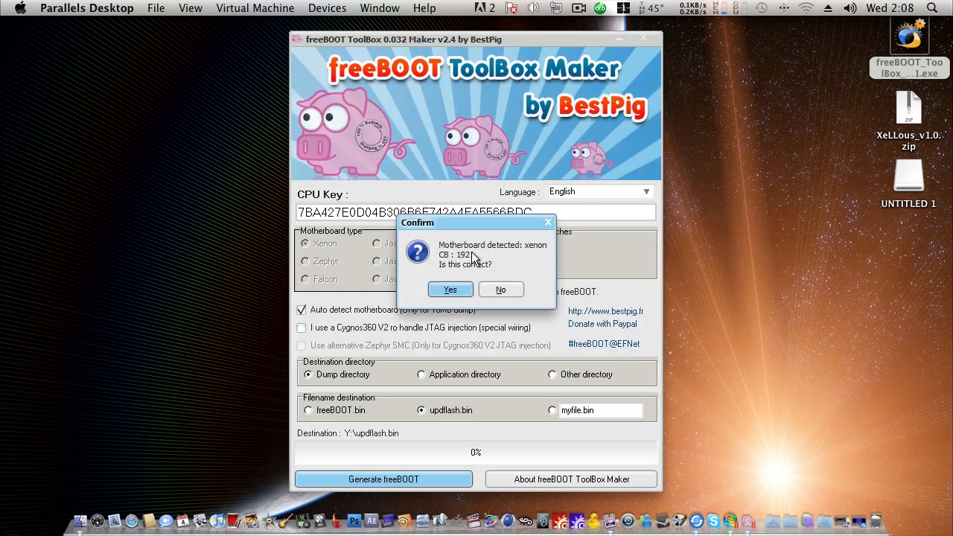
{"action": "mouse_move", "coordinate": [503, 260]}
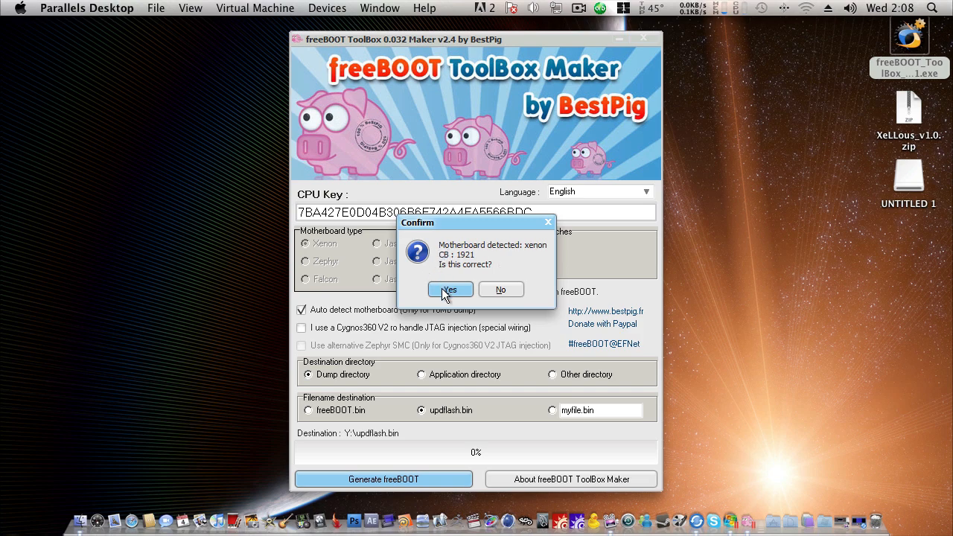
{"action": "left_click", "coordinate": [450, 290]}
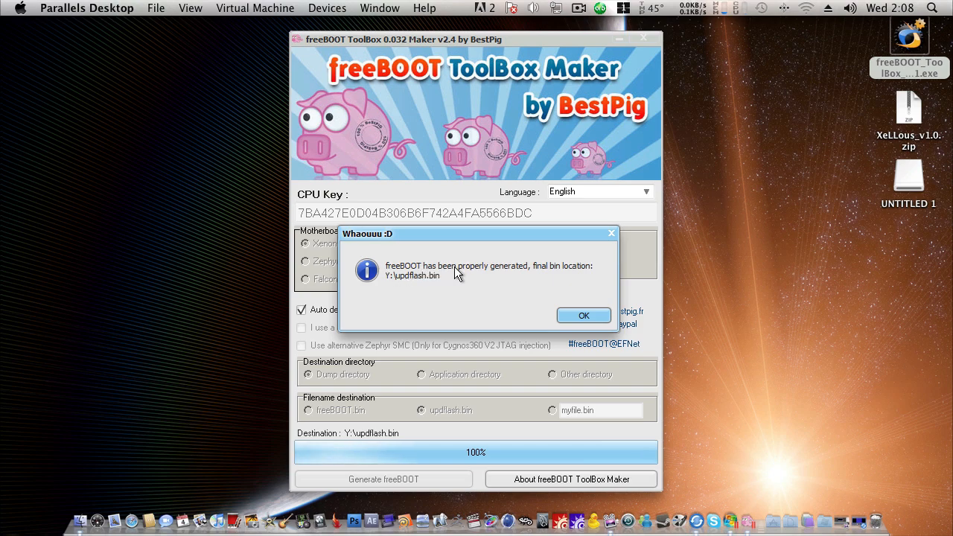
{"action": "mouse_move", "coordinate": [408, 285]}
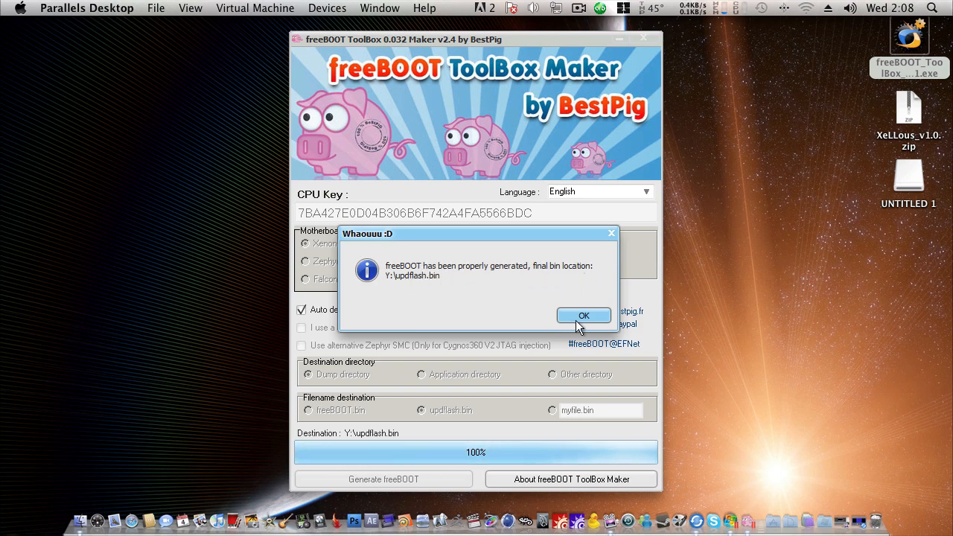
{"action": "left_click", "coordinate": [584, 315]}
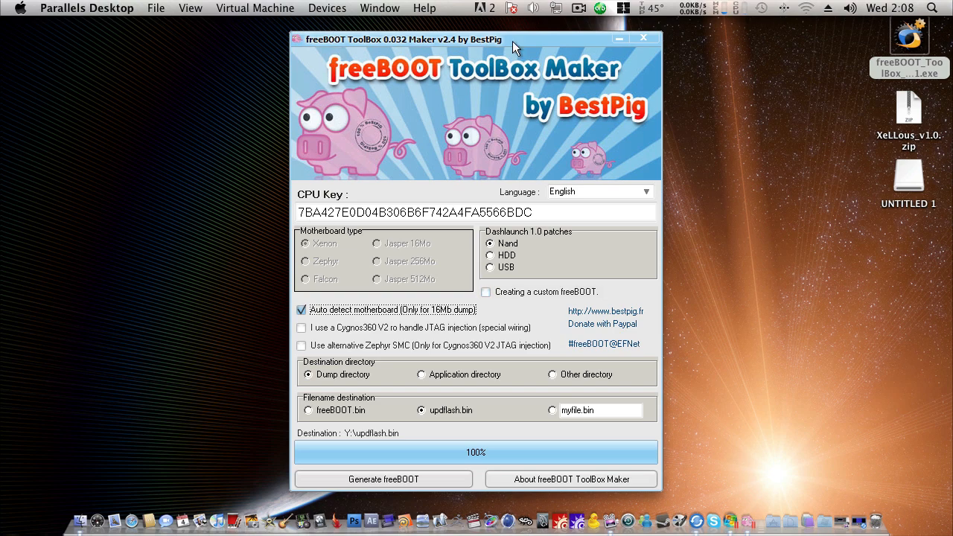
Step: Close the freeBOOT ToolBox Maker window
{"action": "left_click", "coordinate": [642, 38]}
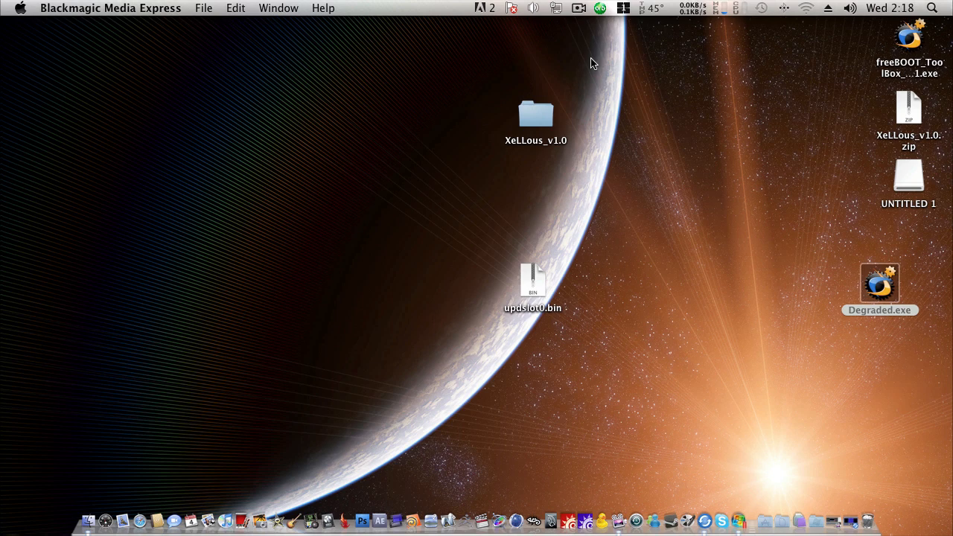
Step: Load Y:\updflash.bin in Degraded, read CB 1921 and CE 1888, then close it
{"action": "right_click", "coordinate": [879, 285]}
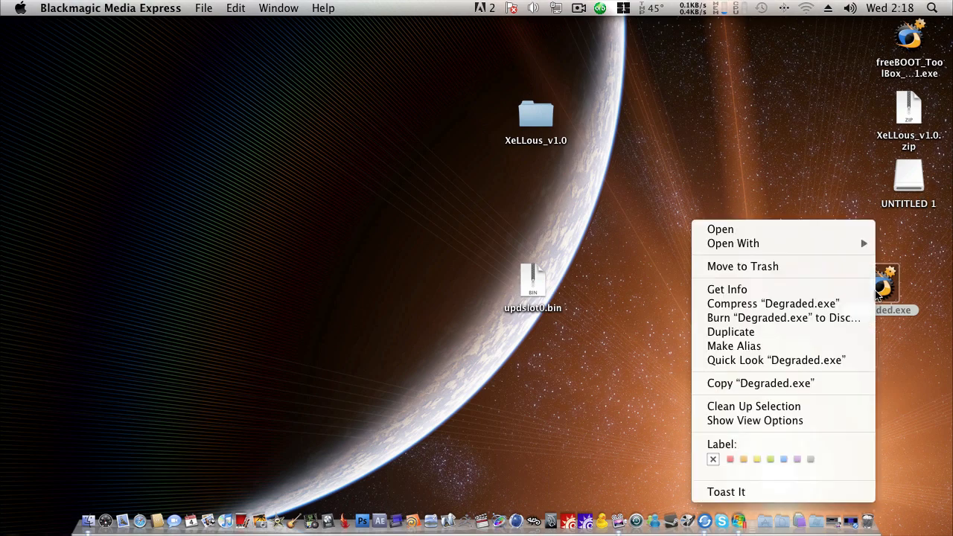
{"action": "left_click", "coordinate": [733, 243]}
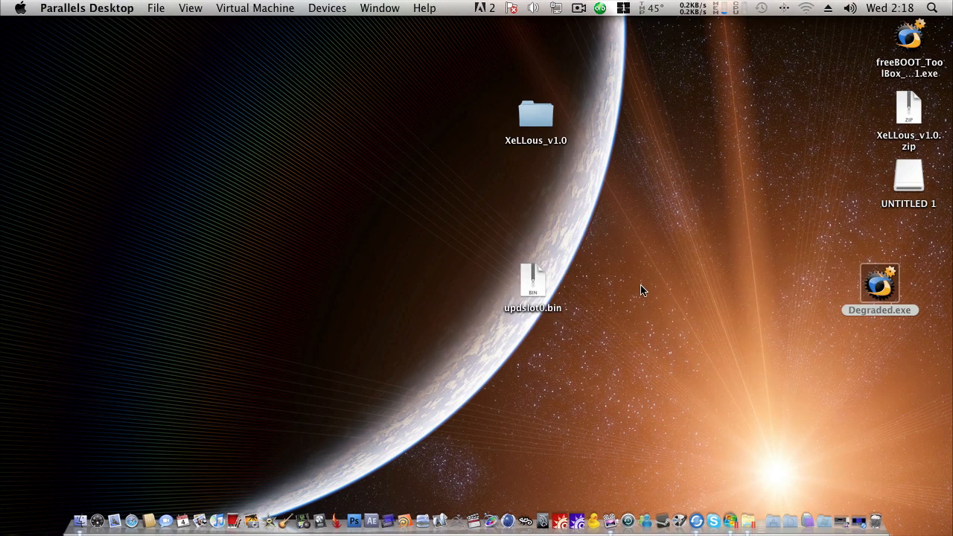
{"action": "double_click", "coordinate": [879, 282]}
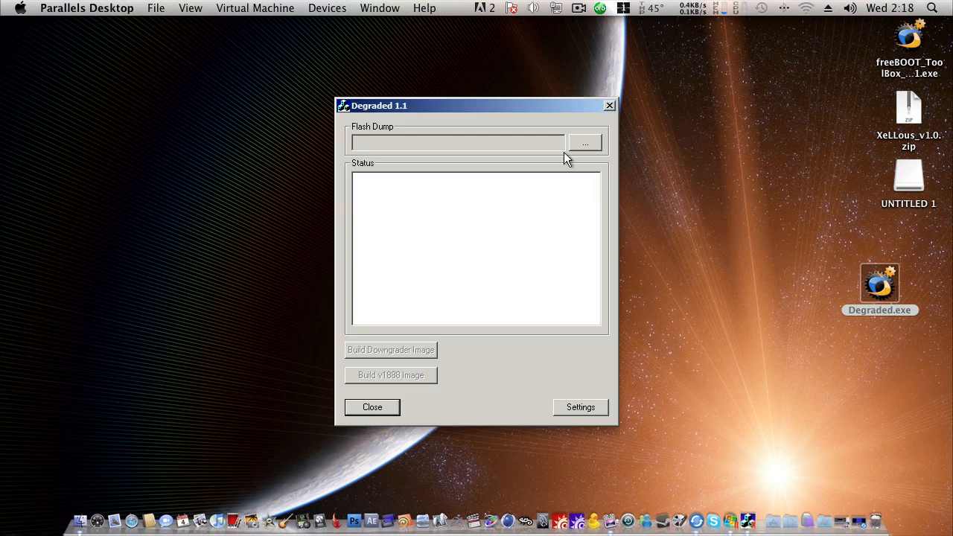
{"action": "left_click", "coordinate": [580, 406]}
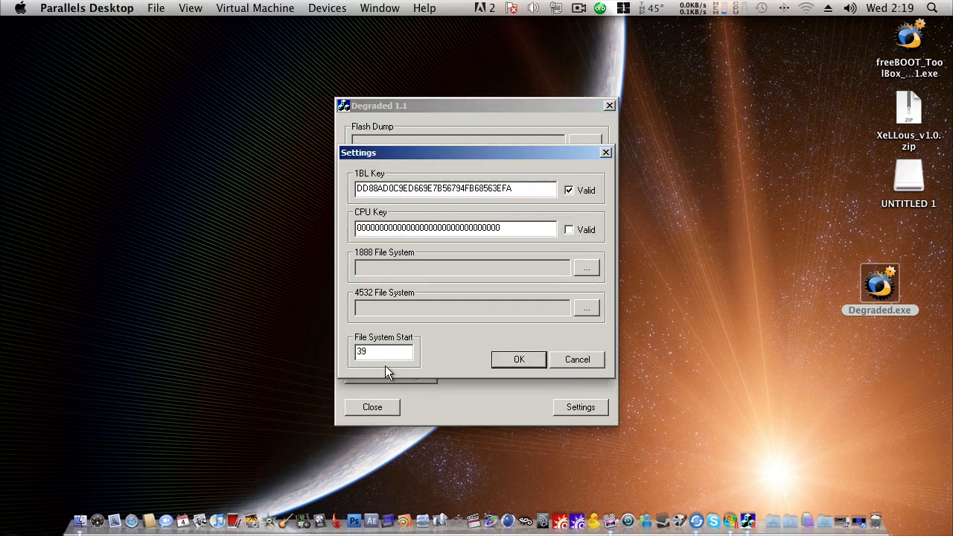
{"action": "left_click", "coordinate": [518, 359]}
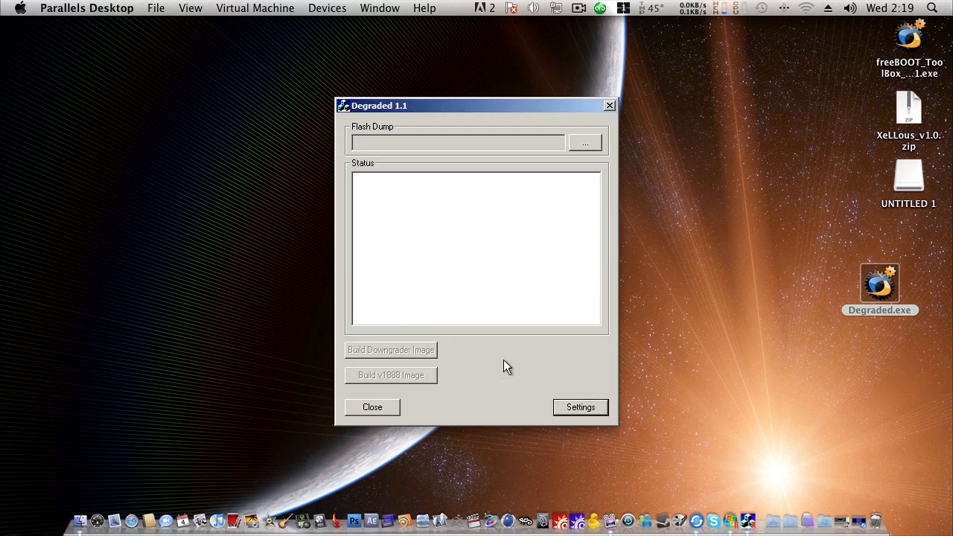
{"action": "left_click", "coordinate": [585, 142]}
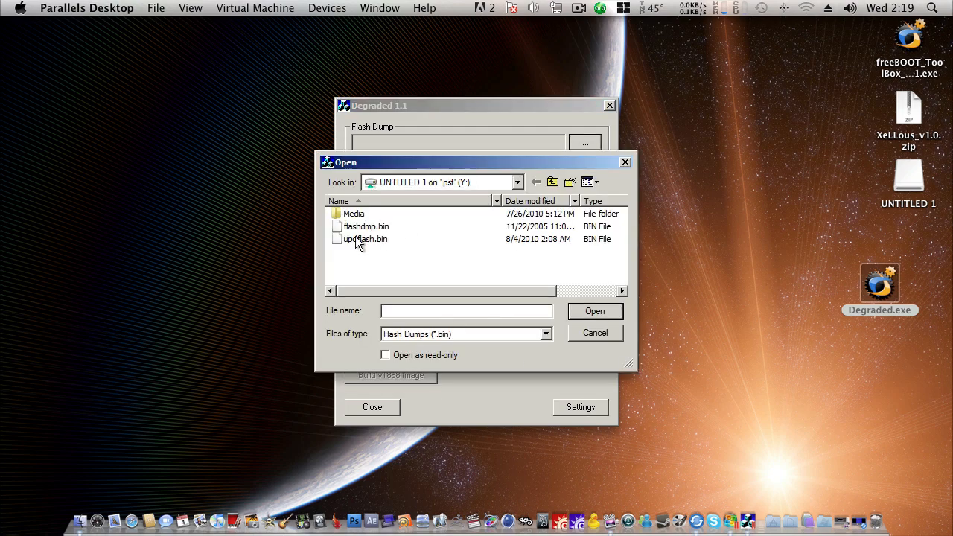
{"action": "double_click", "coordinate": [364, 239]}
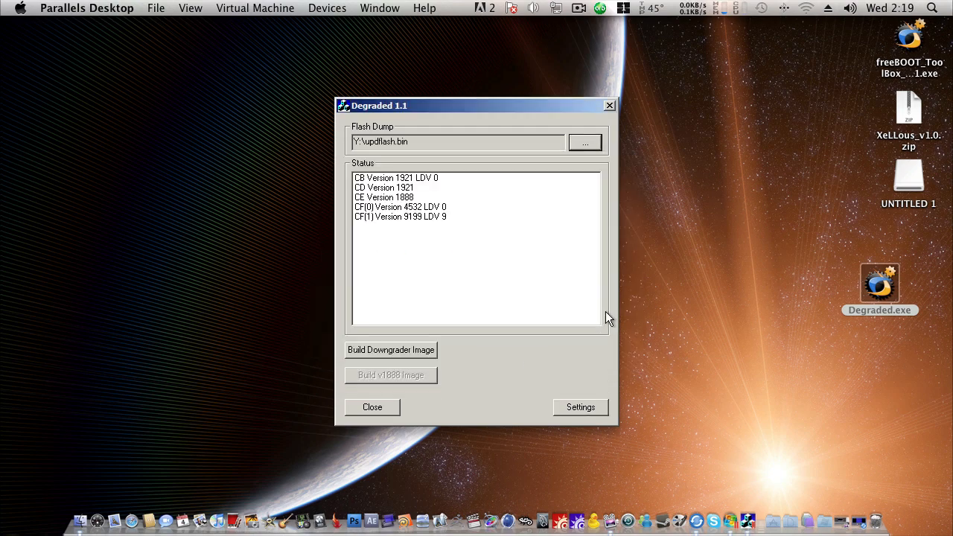
{"action": "mouse_move", "coordinate": [422, 251]}
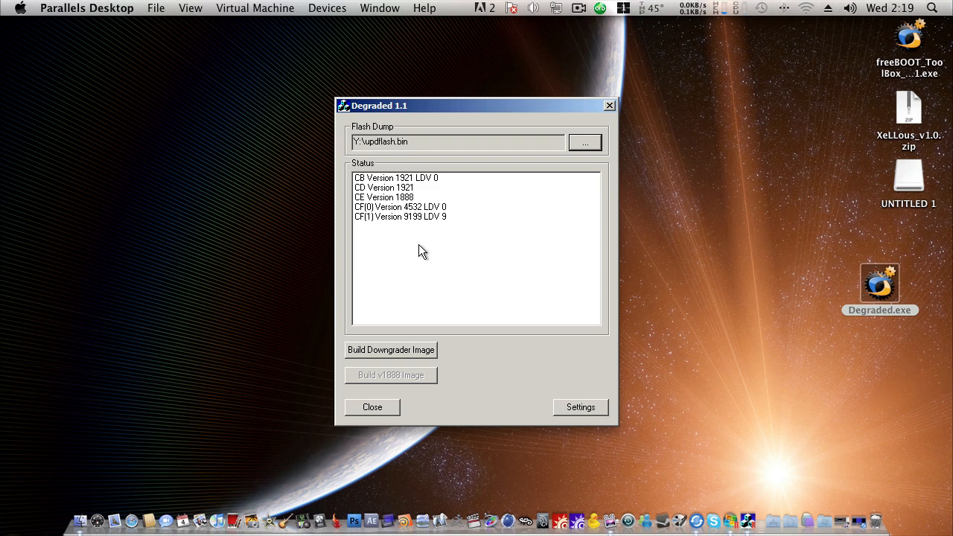
{"action": "mouse_move", "coordinate": [407, 253]}
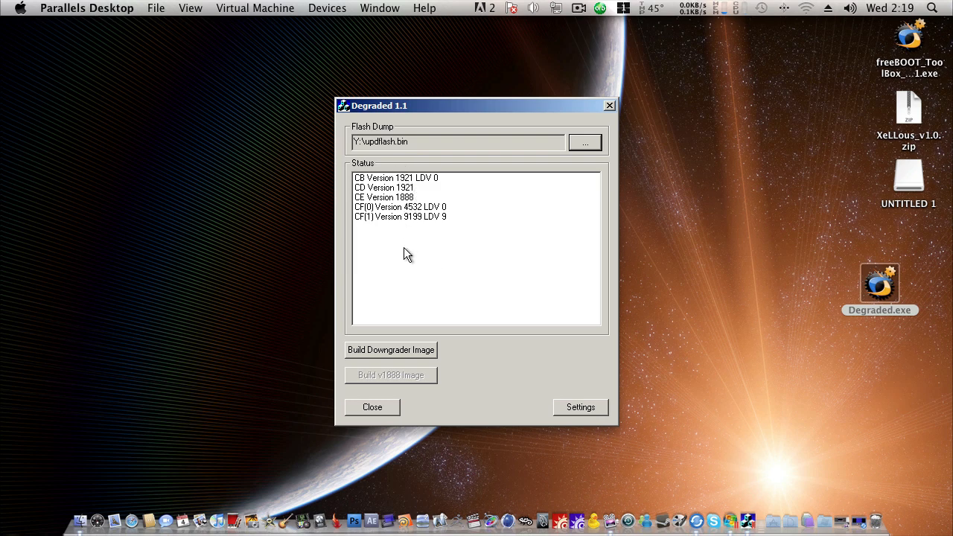
{"action": "mouse_move", "coordinate": [398, 232]}
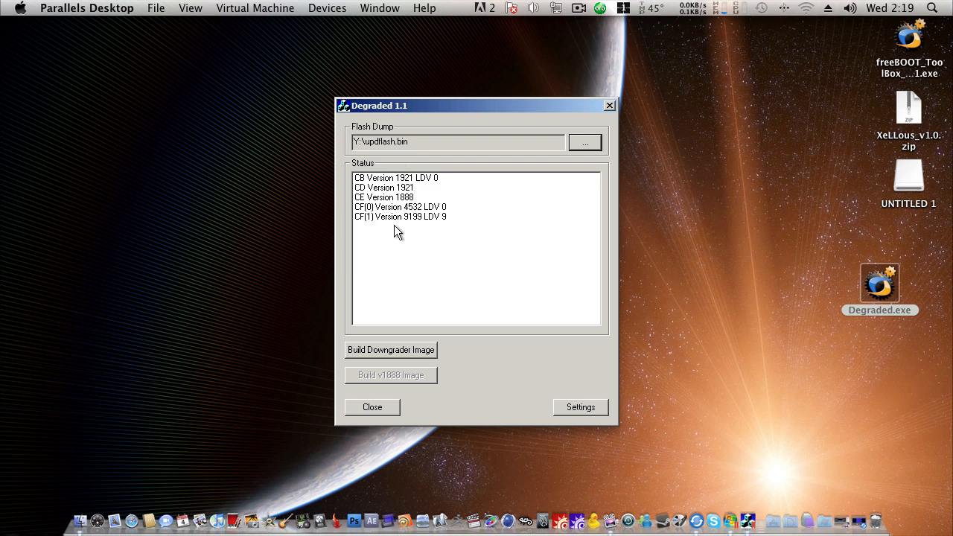
{"action": "mouse_move", "coordinate": [396, 271]}
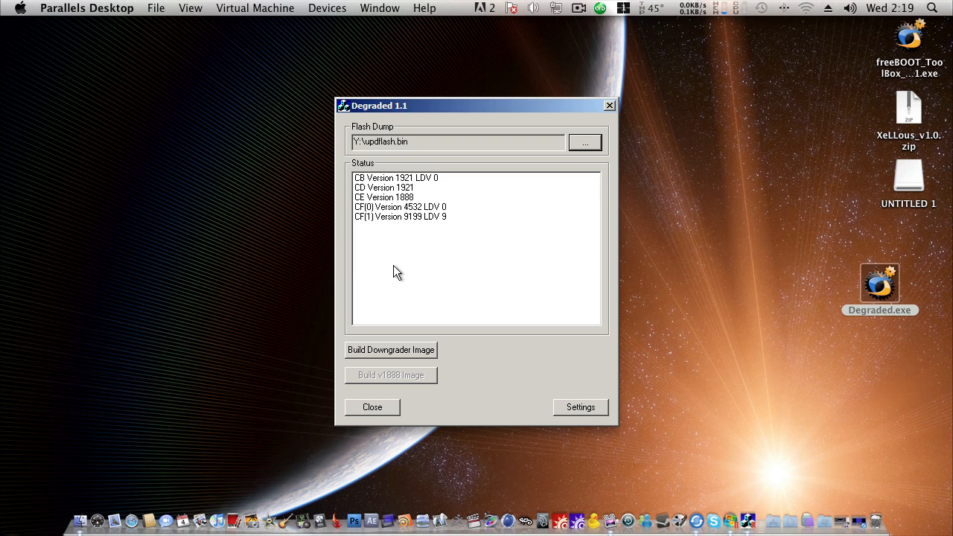
{"action": "mouse_move", "coordinate": [494, 340]}
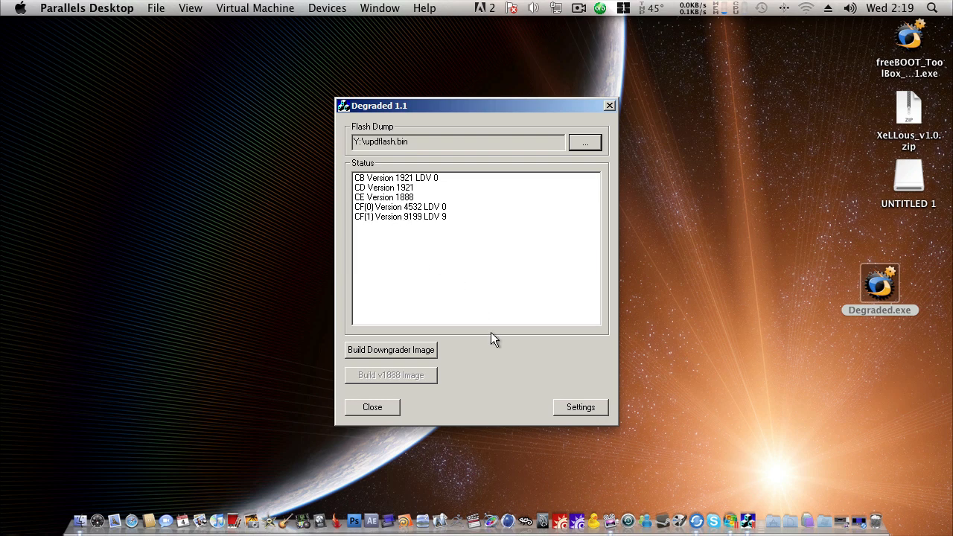
{"action": "left_click", "coordinate": [372, 407]}
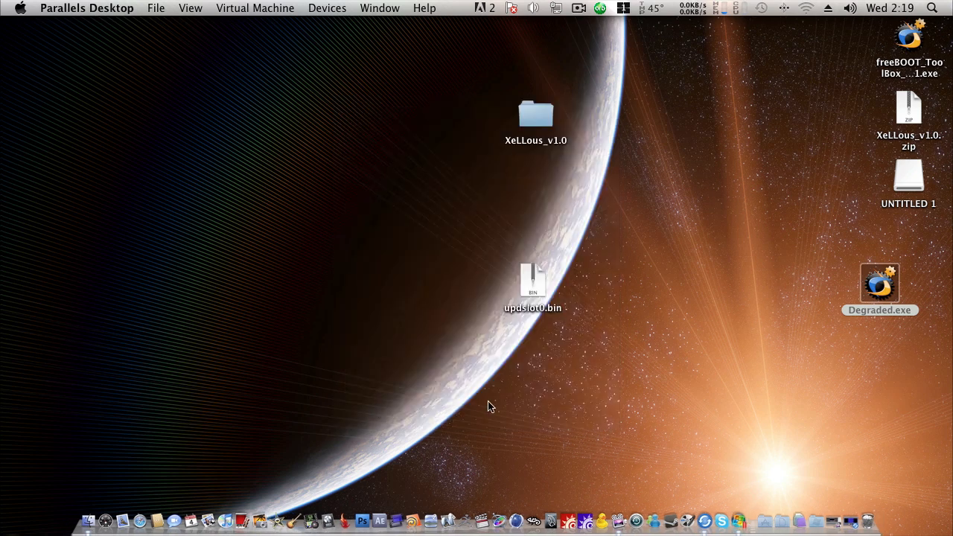
{"action": "mouse_move", "coordinate": [674, 352]}
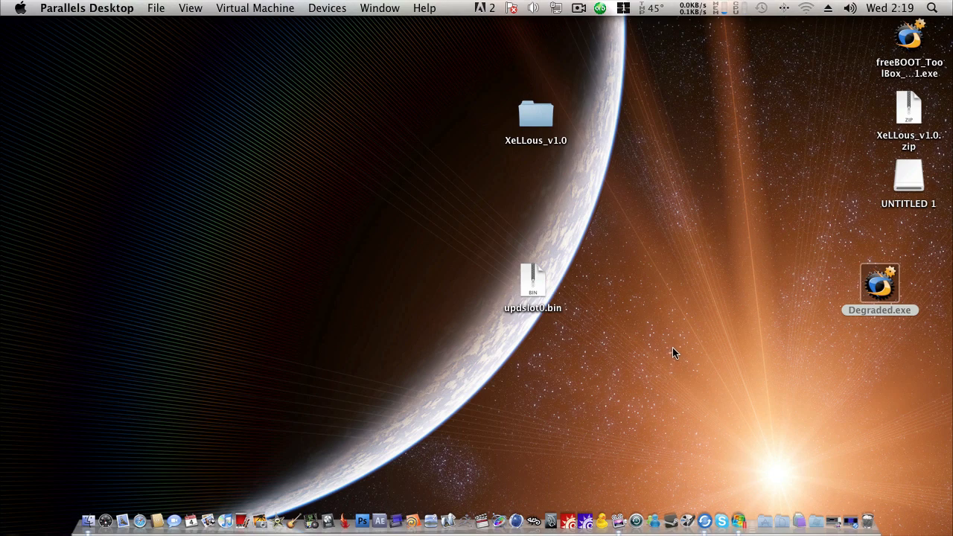
{"action": "mouse_move", "coordinate": [851, 521]}
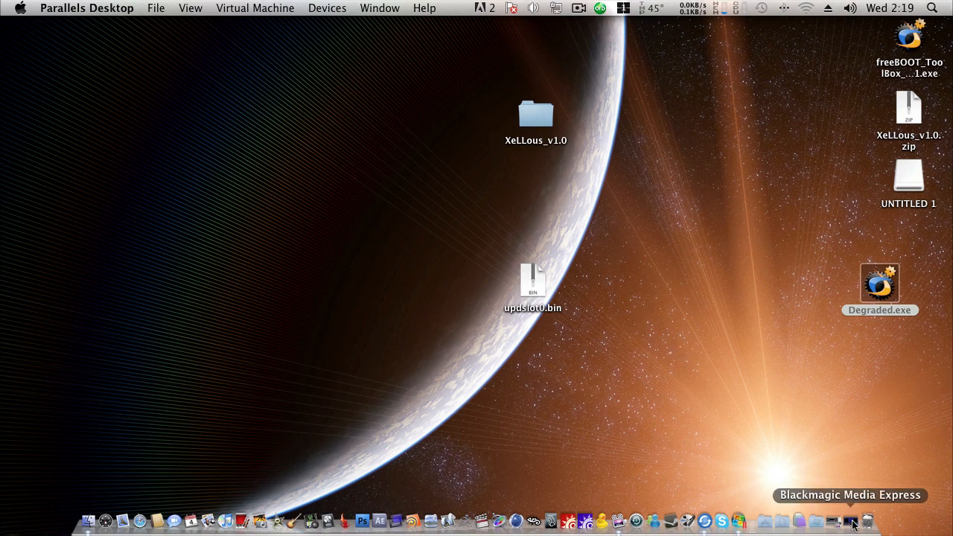
Step: Switch to Blackmagic Media Express from the Dock
{"action": "left_click", "coordinate": [851, 520]}
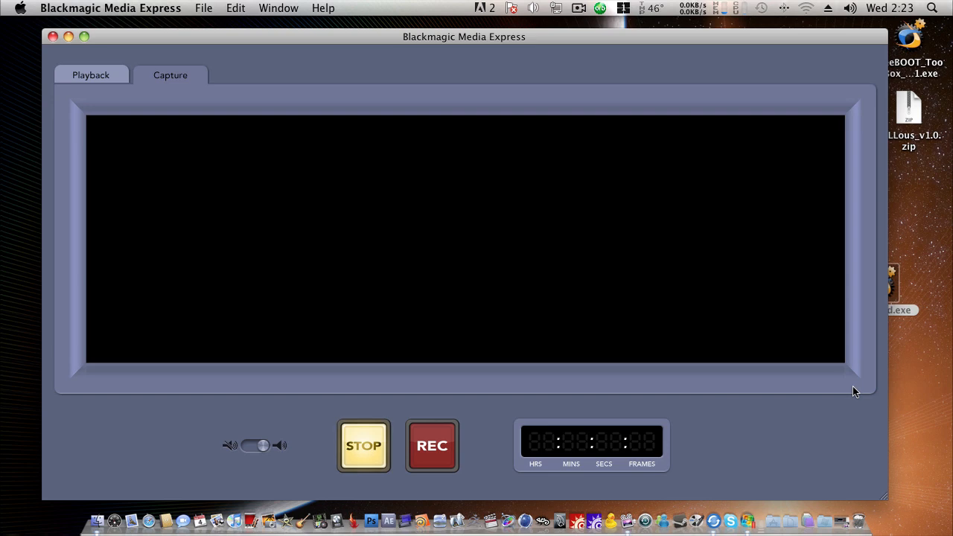
{"action": "mouse_move", "coordinate": [948, 416]}
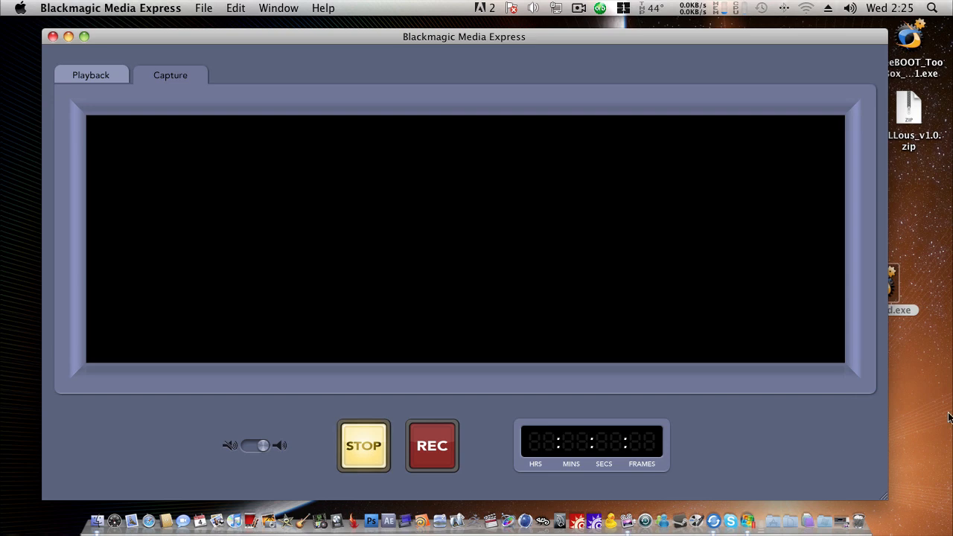